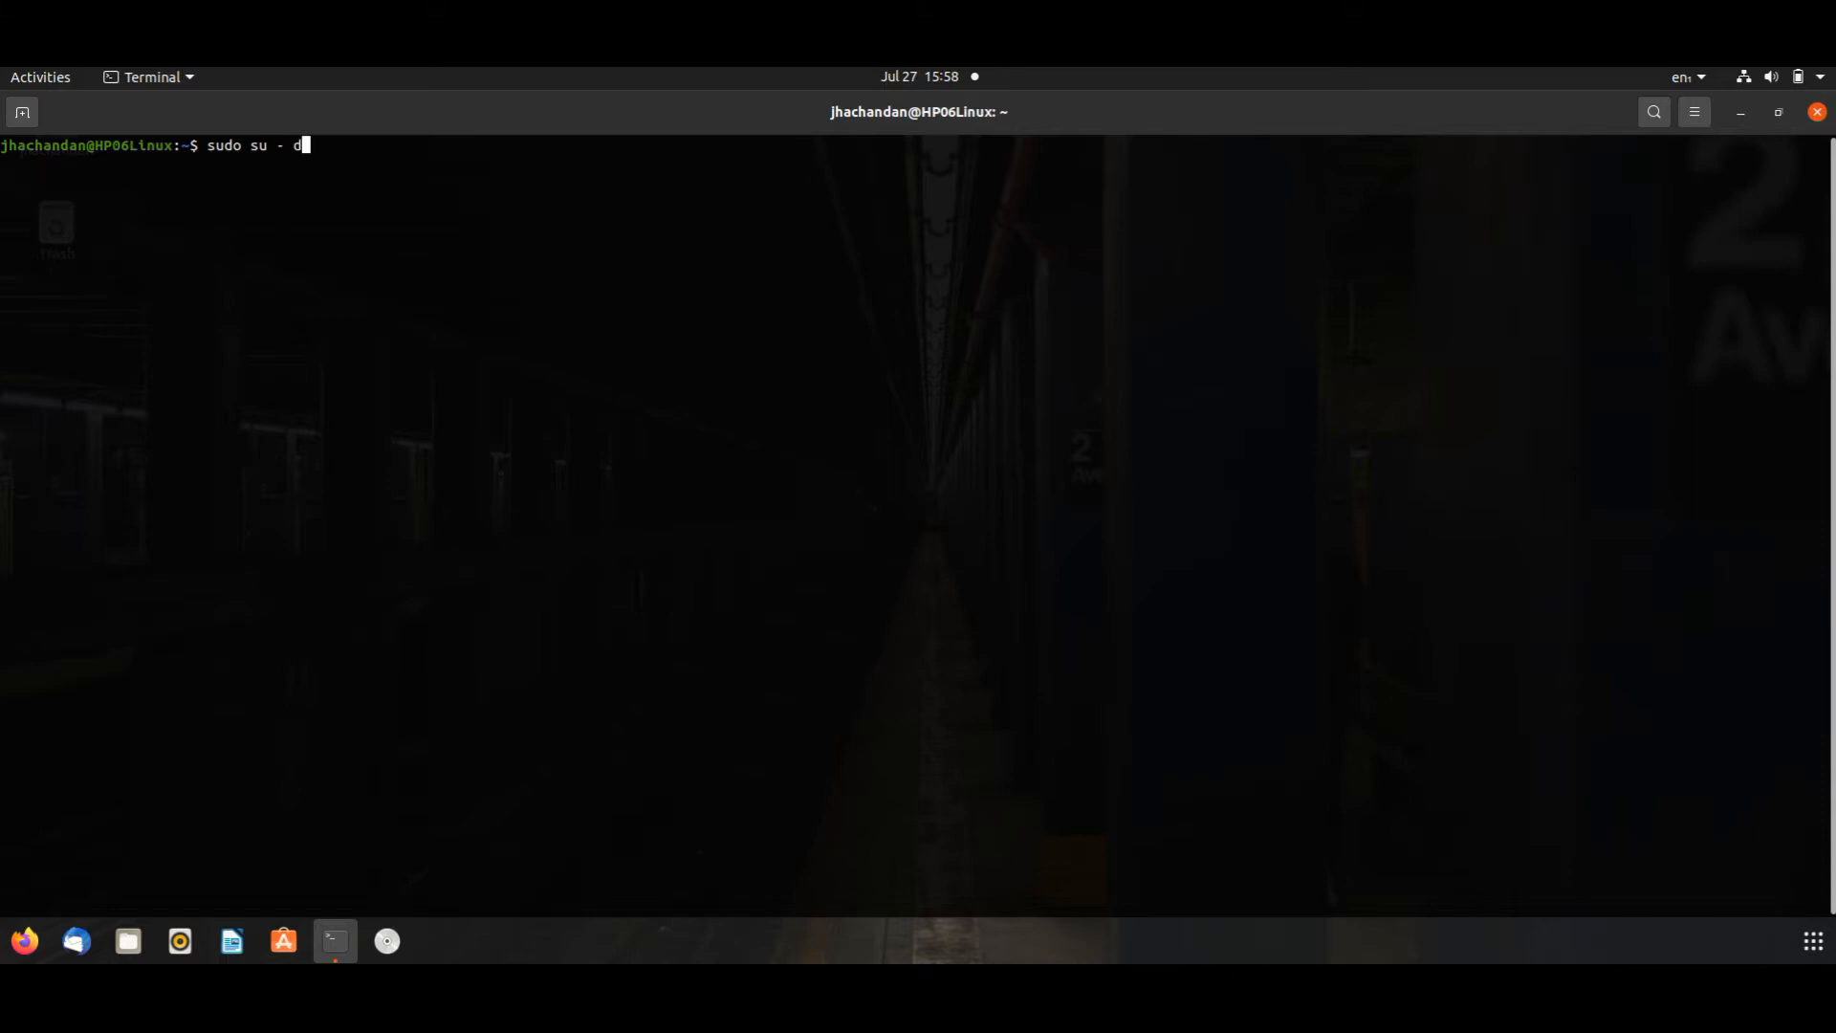
text(b2inst1)
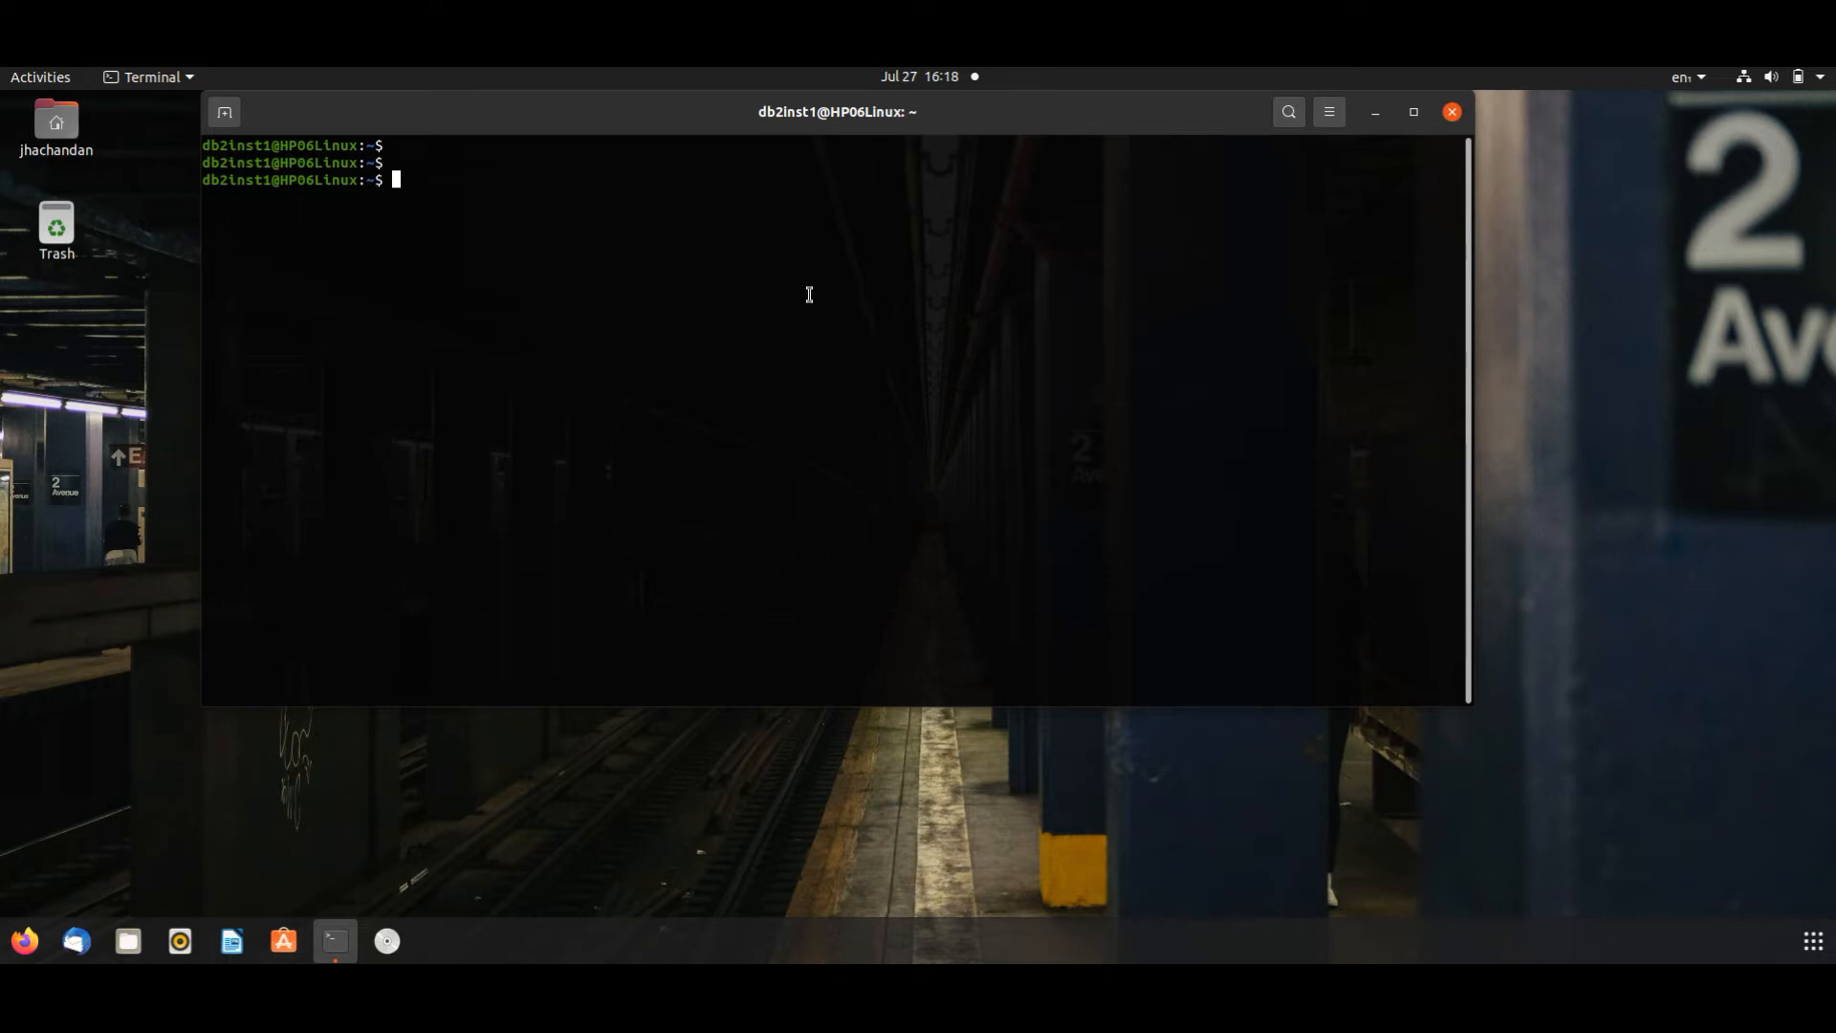
text(db2)
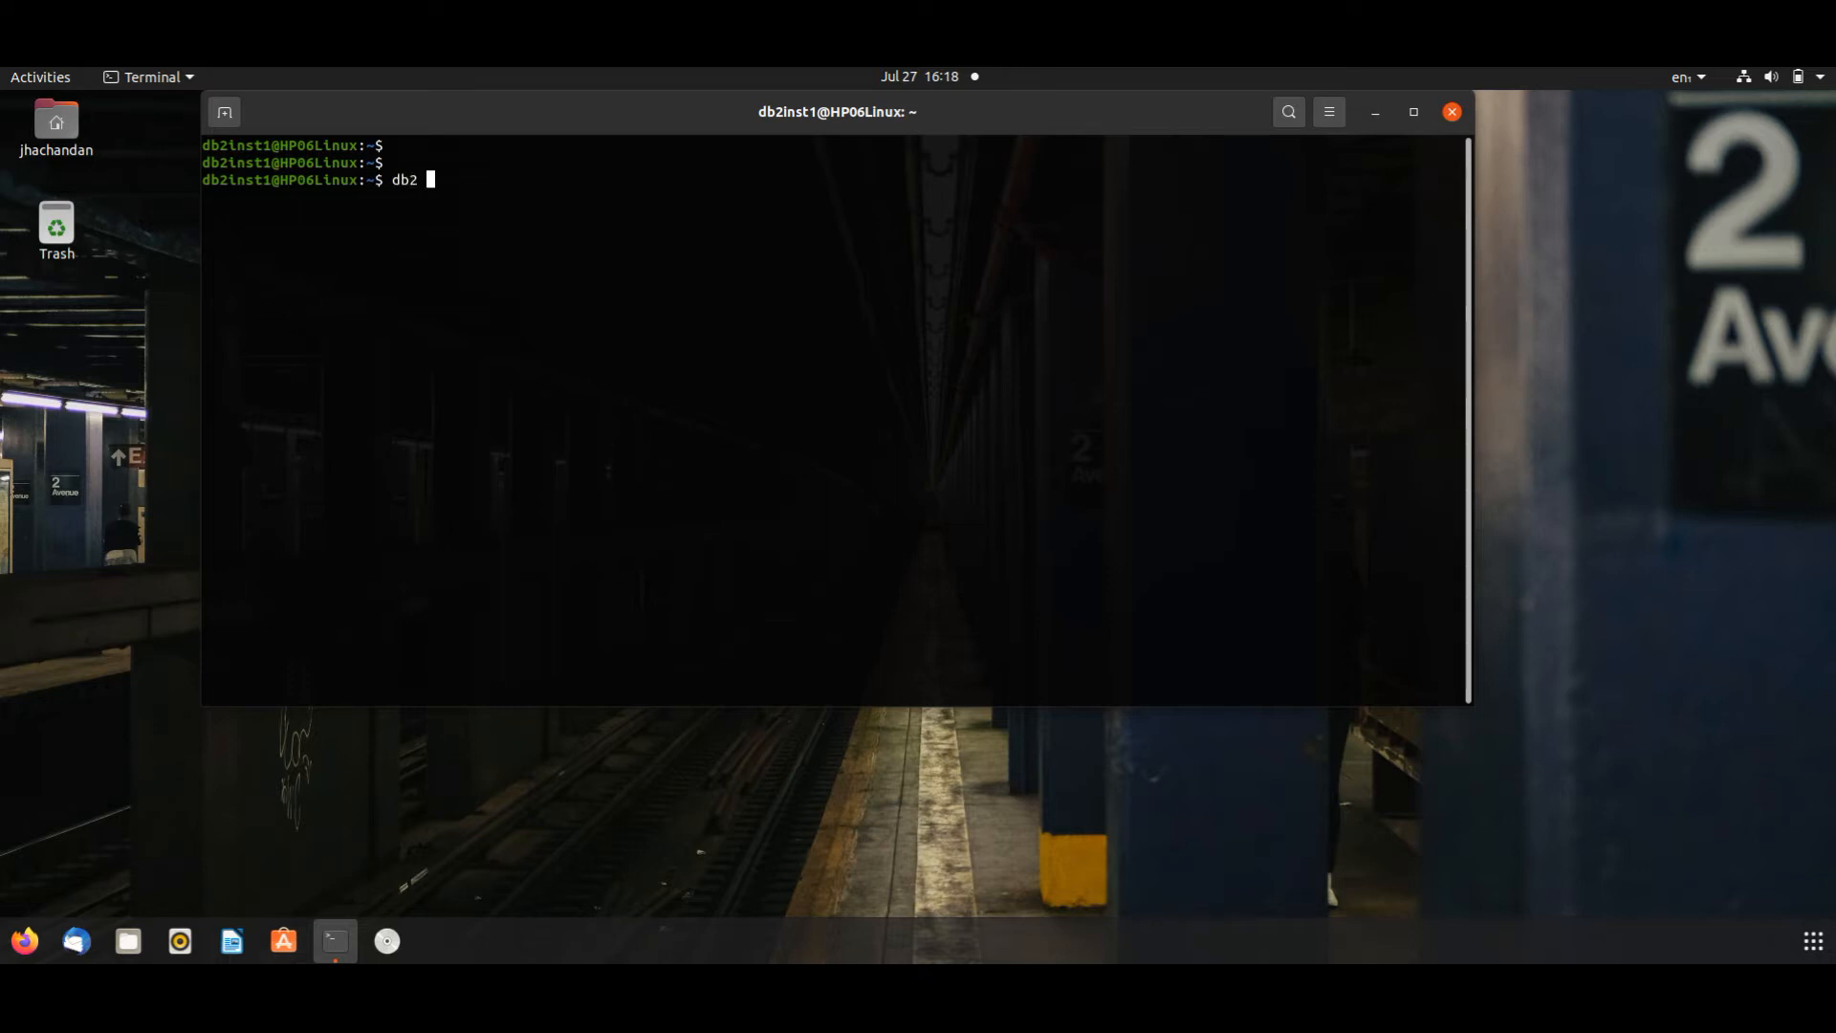
text(list)
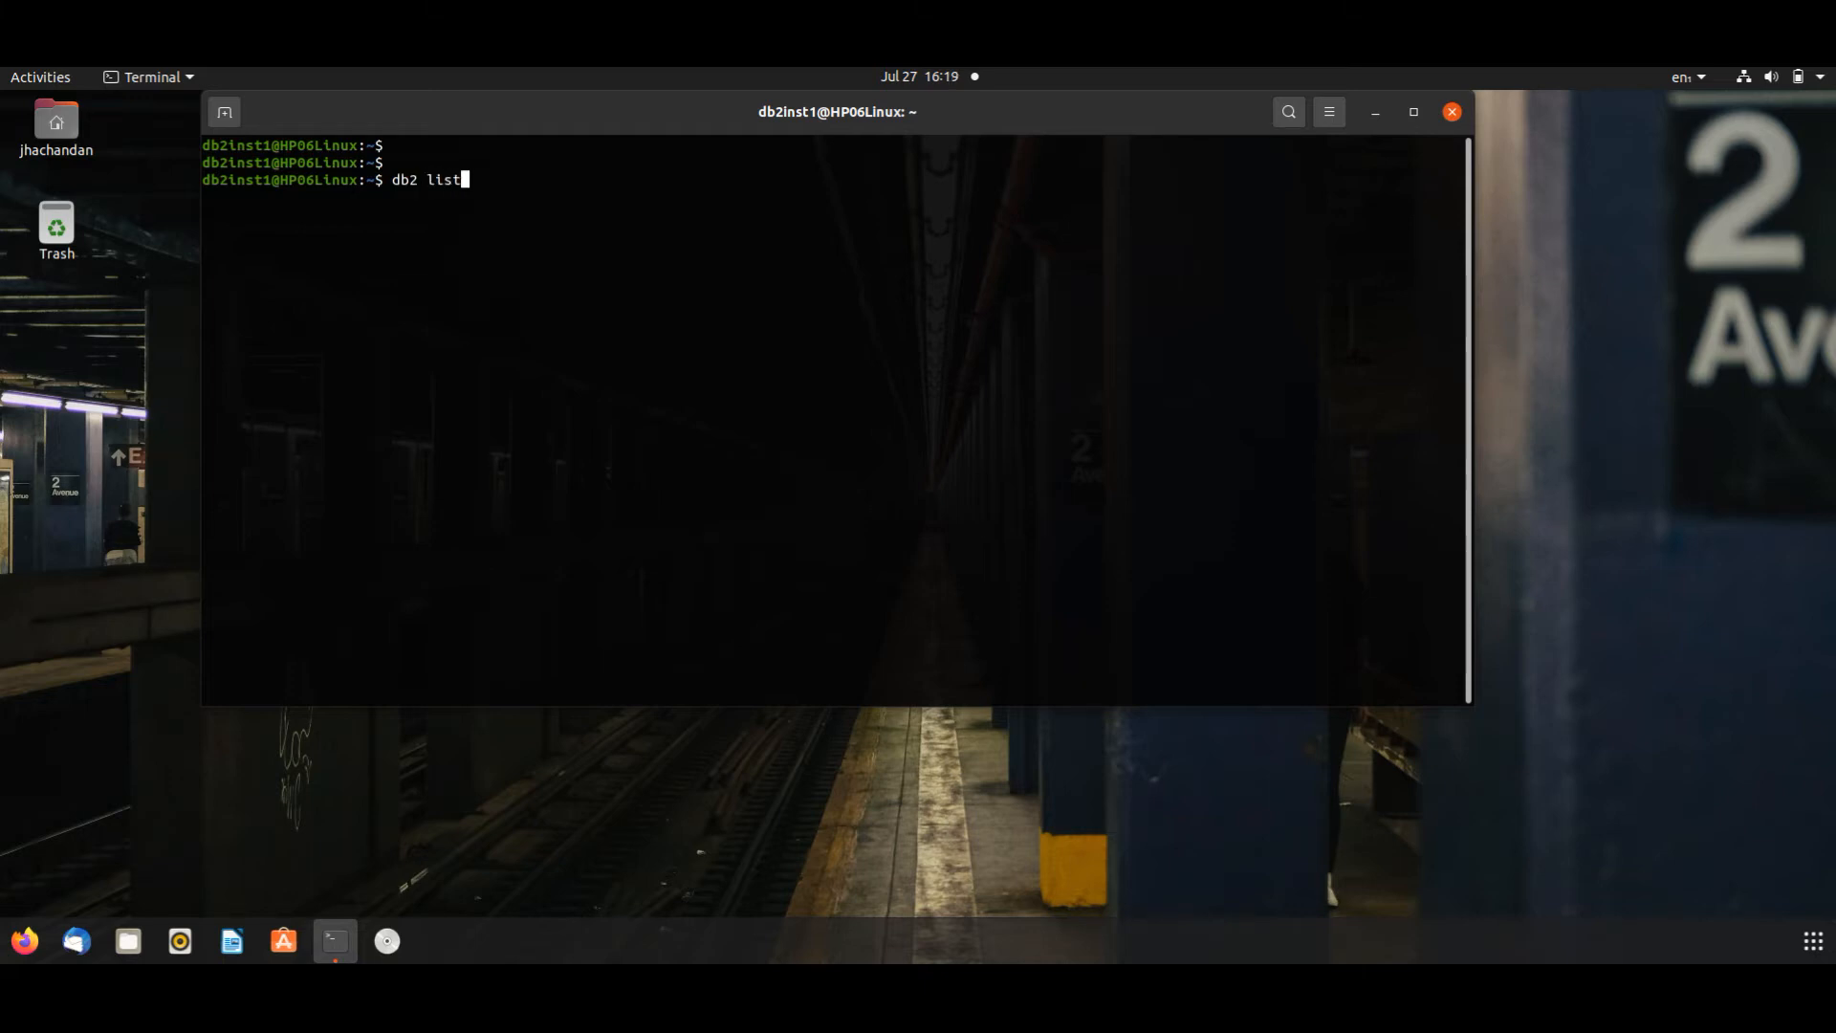
text(tablespac)
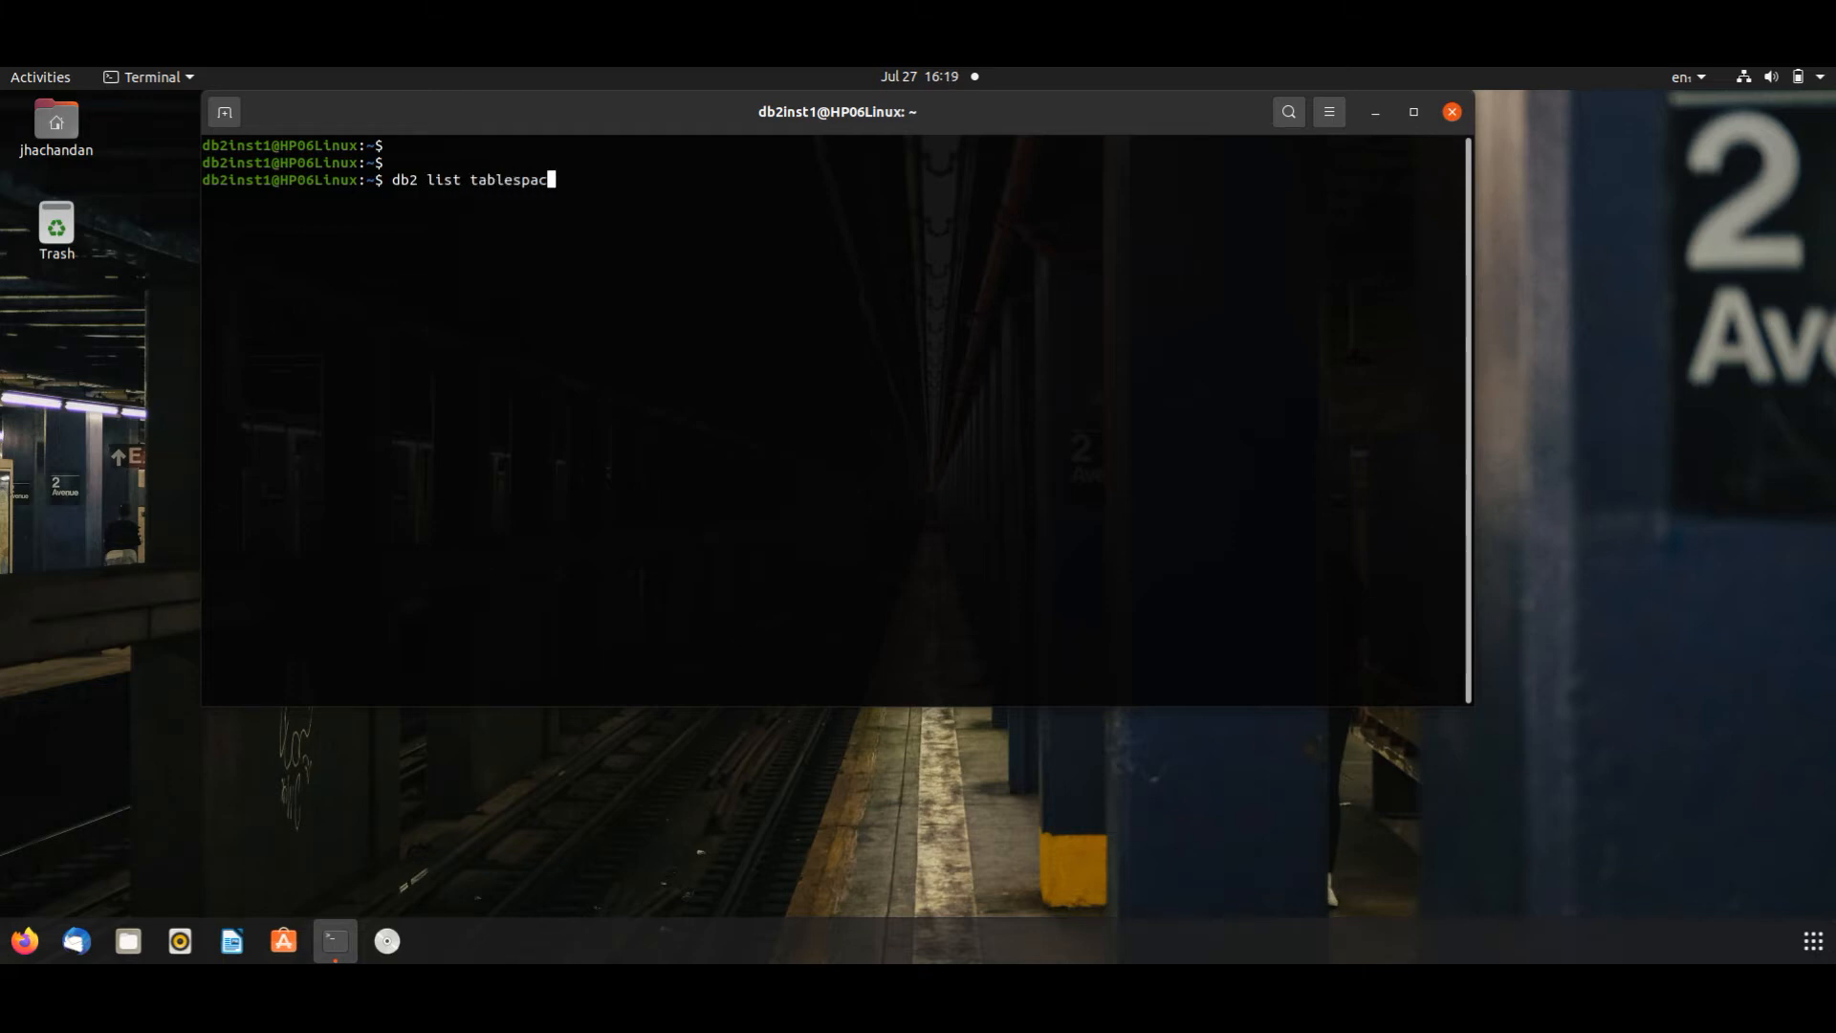
text(es show detail)
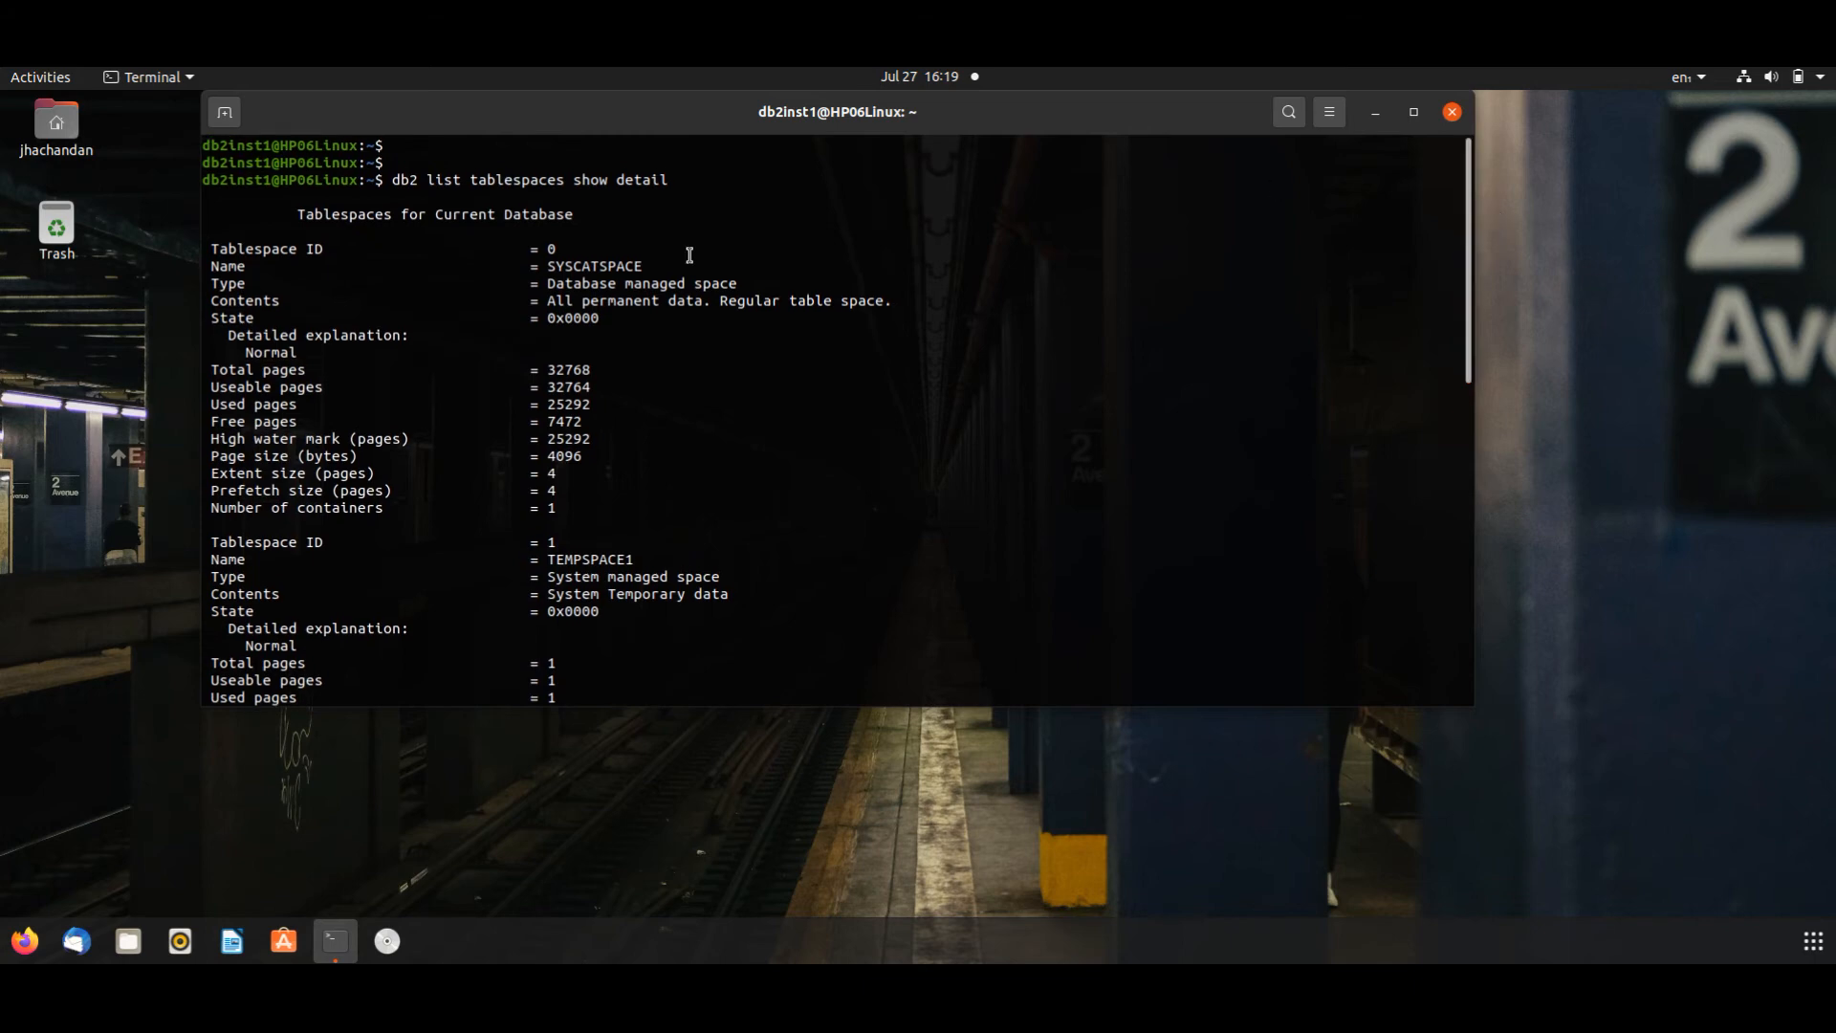
mouse_move(379, 252)
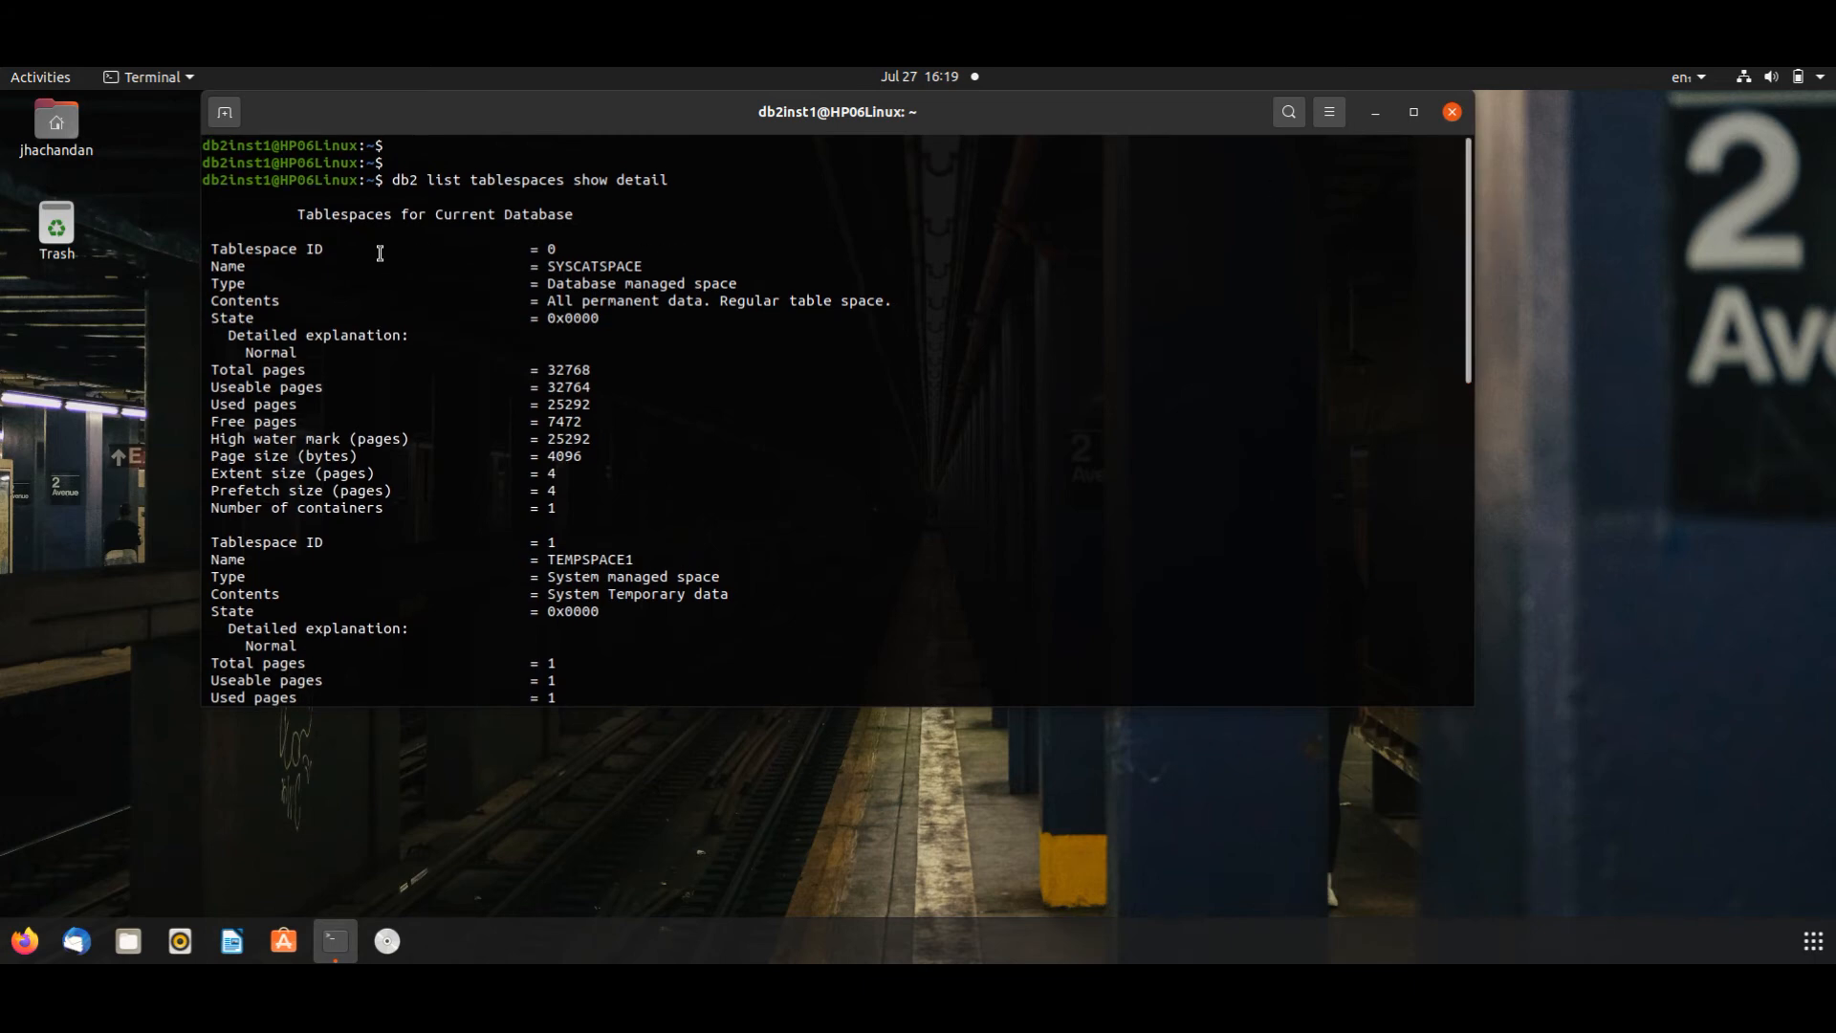
mouse_move(671, 379)
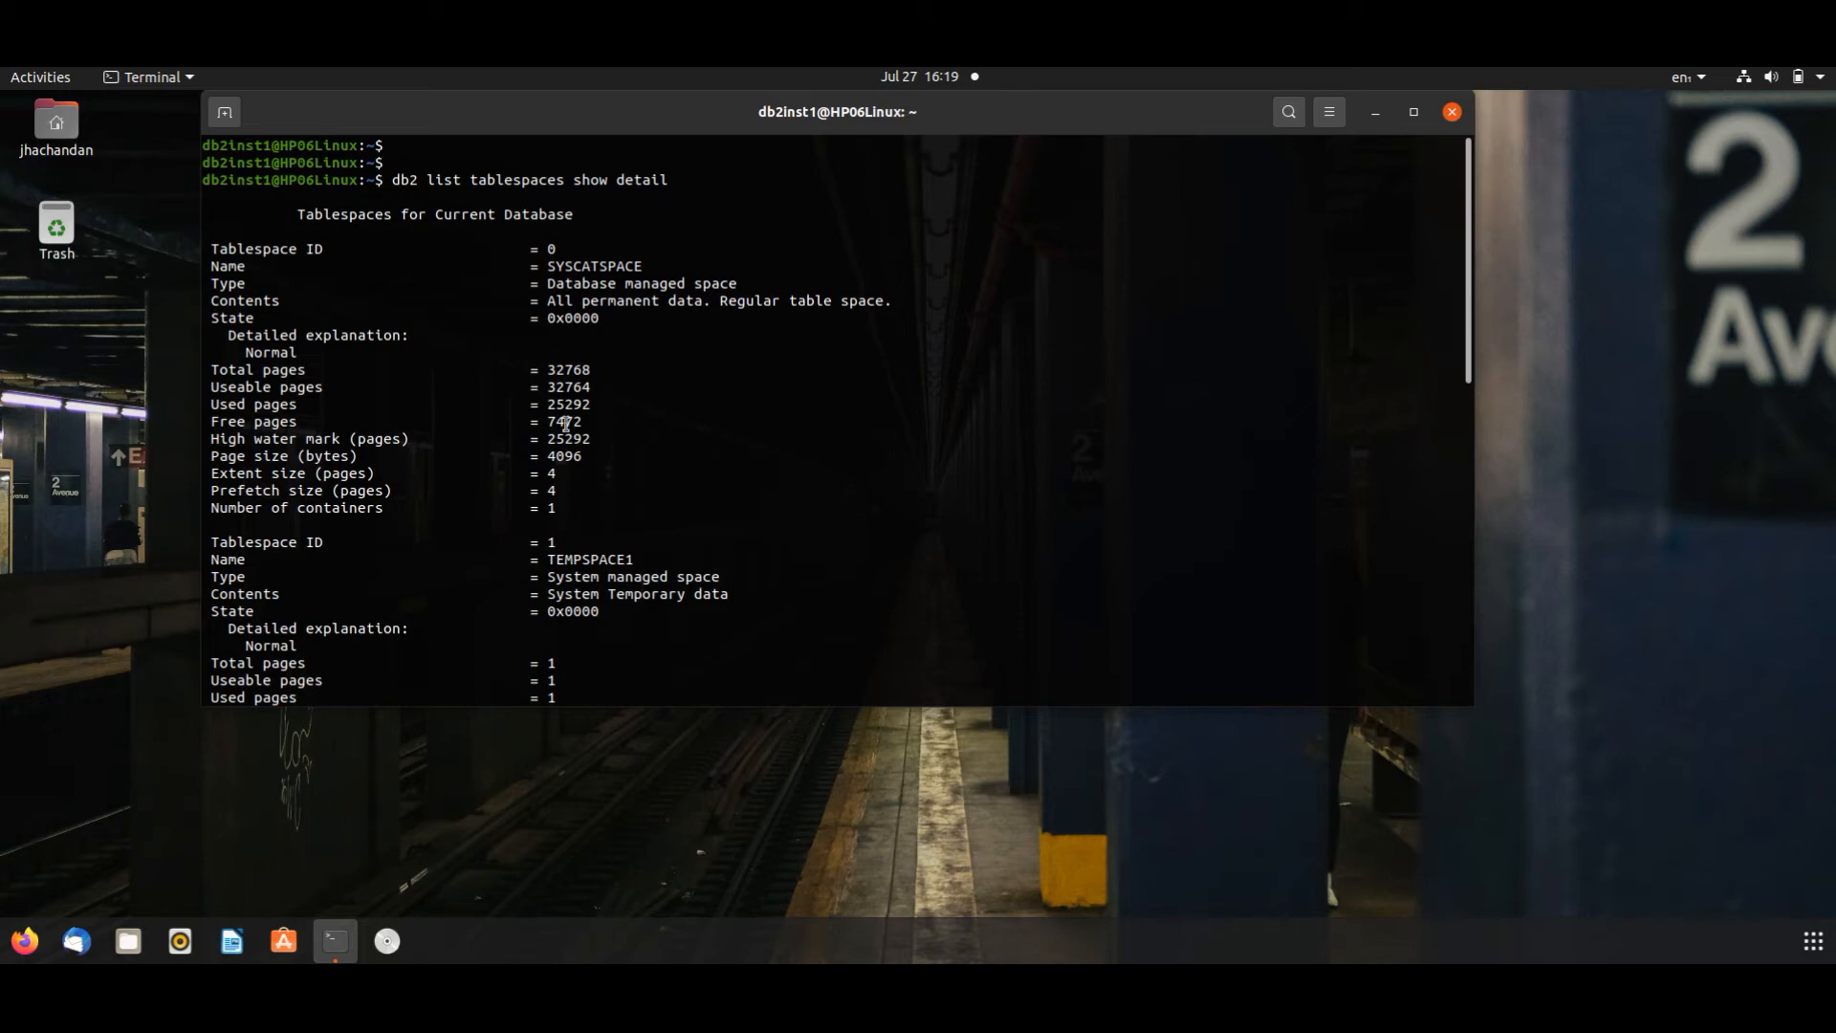
scroll(down, 3)
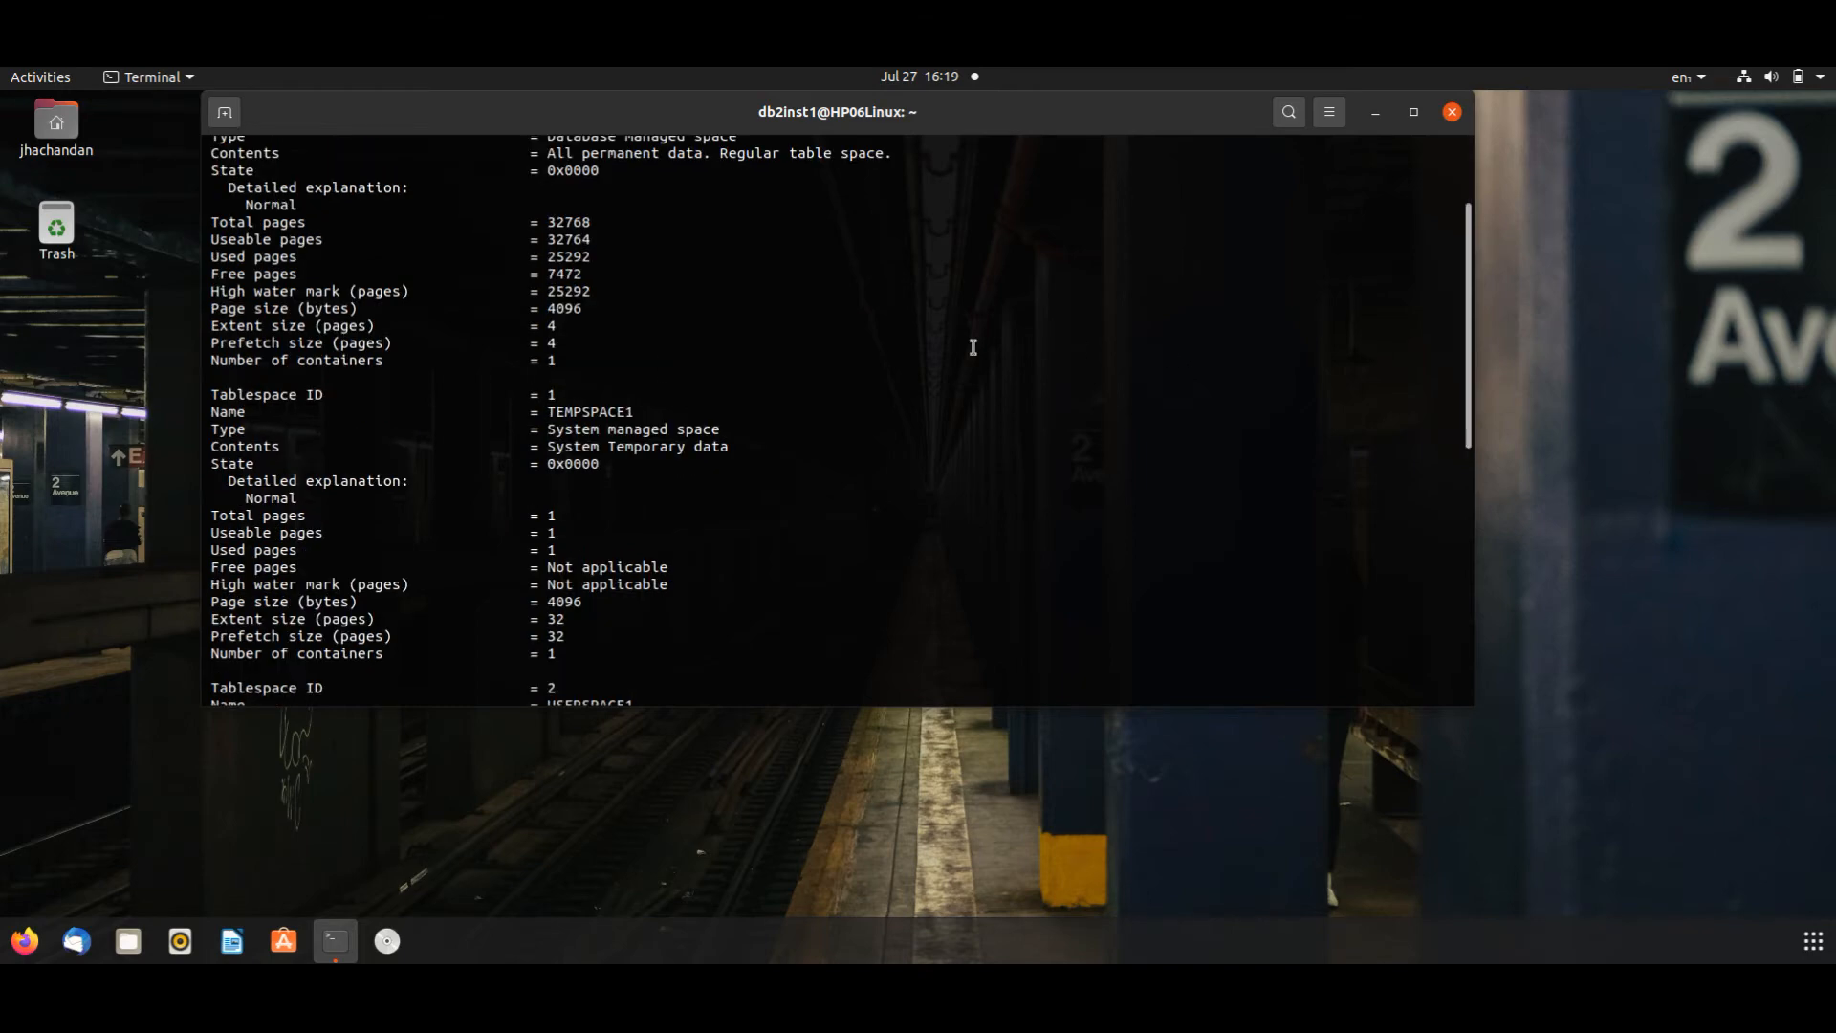
mouse_move(1123, 304)
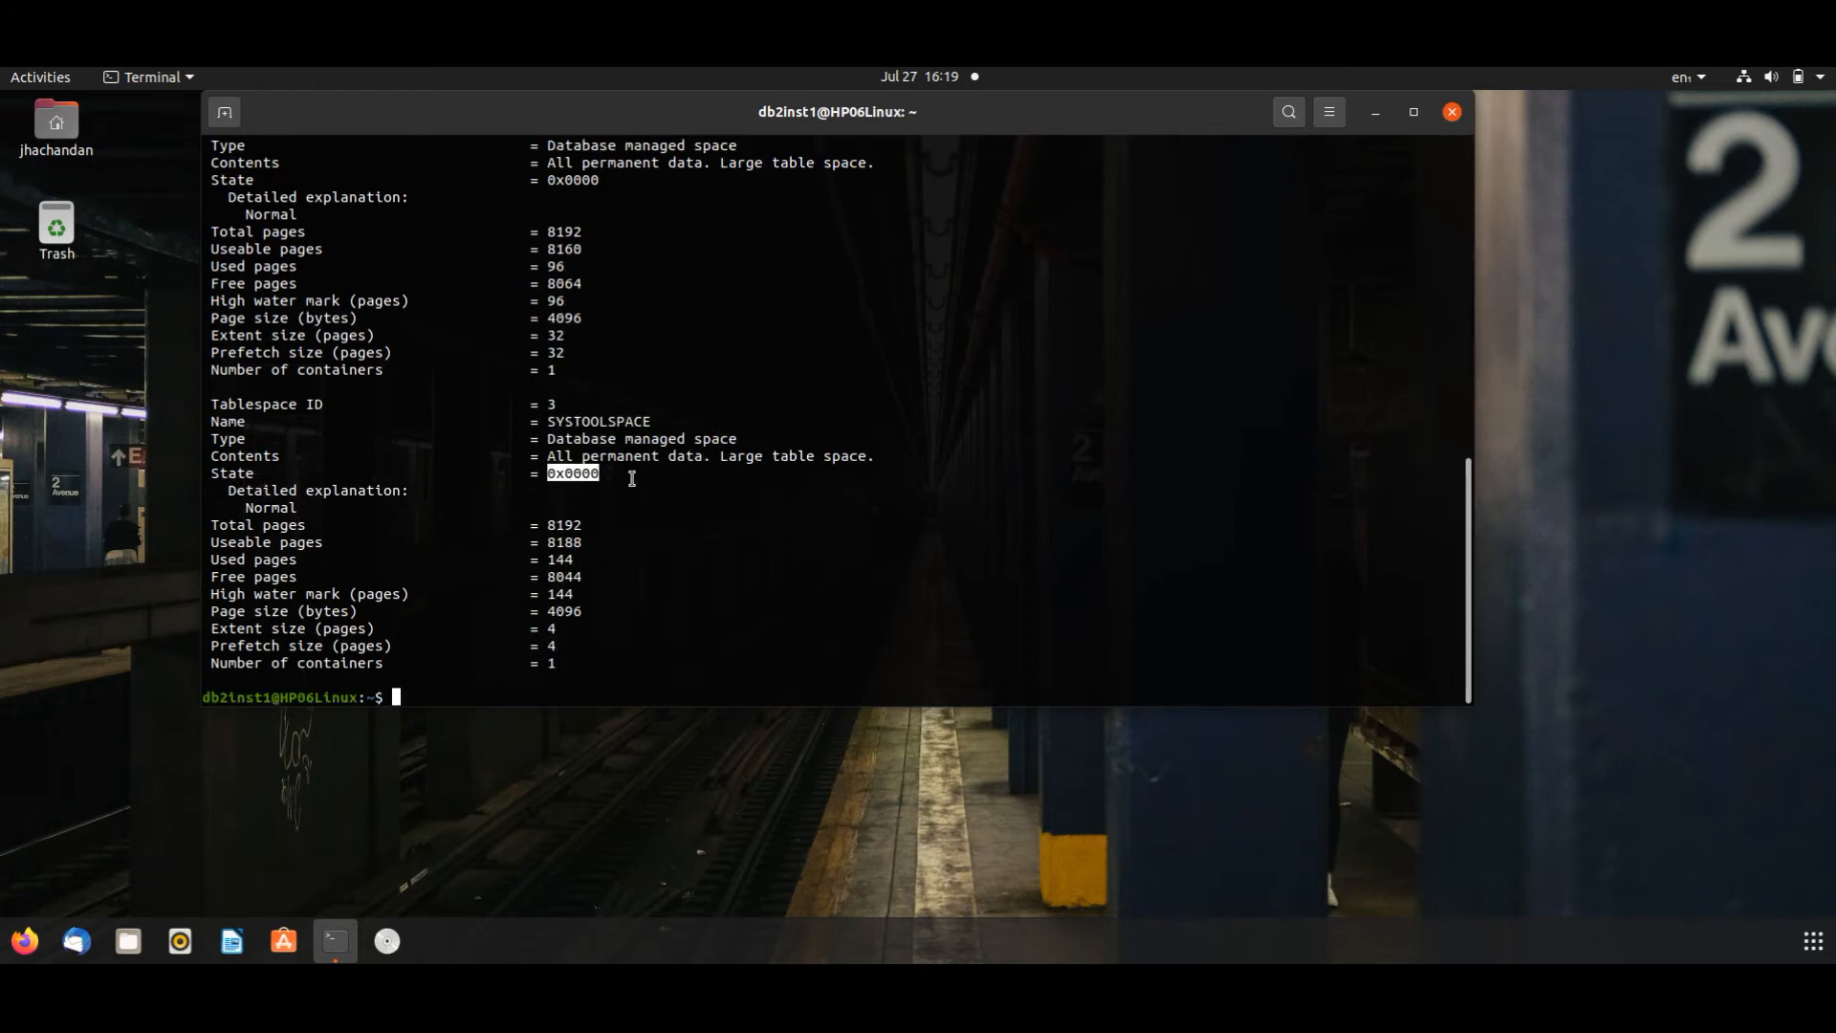
mouse_move(597, 490)
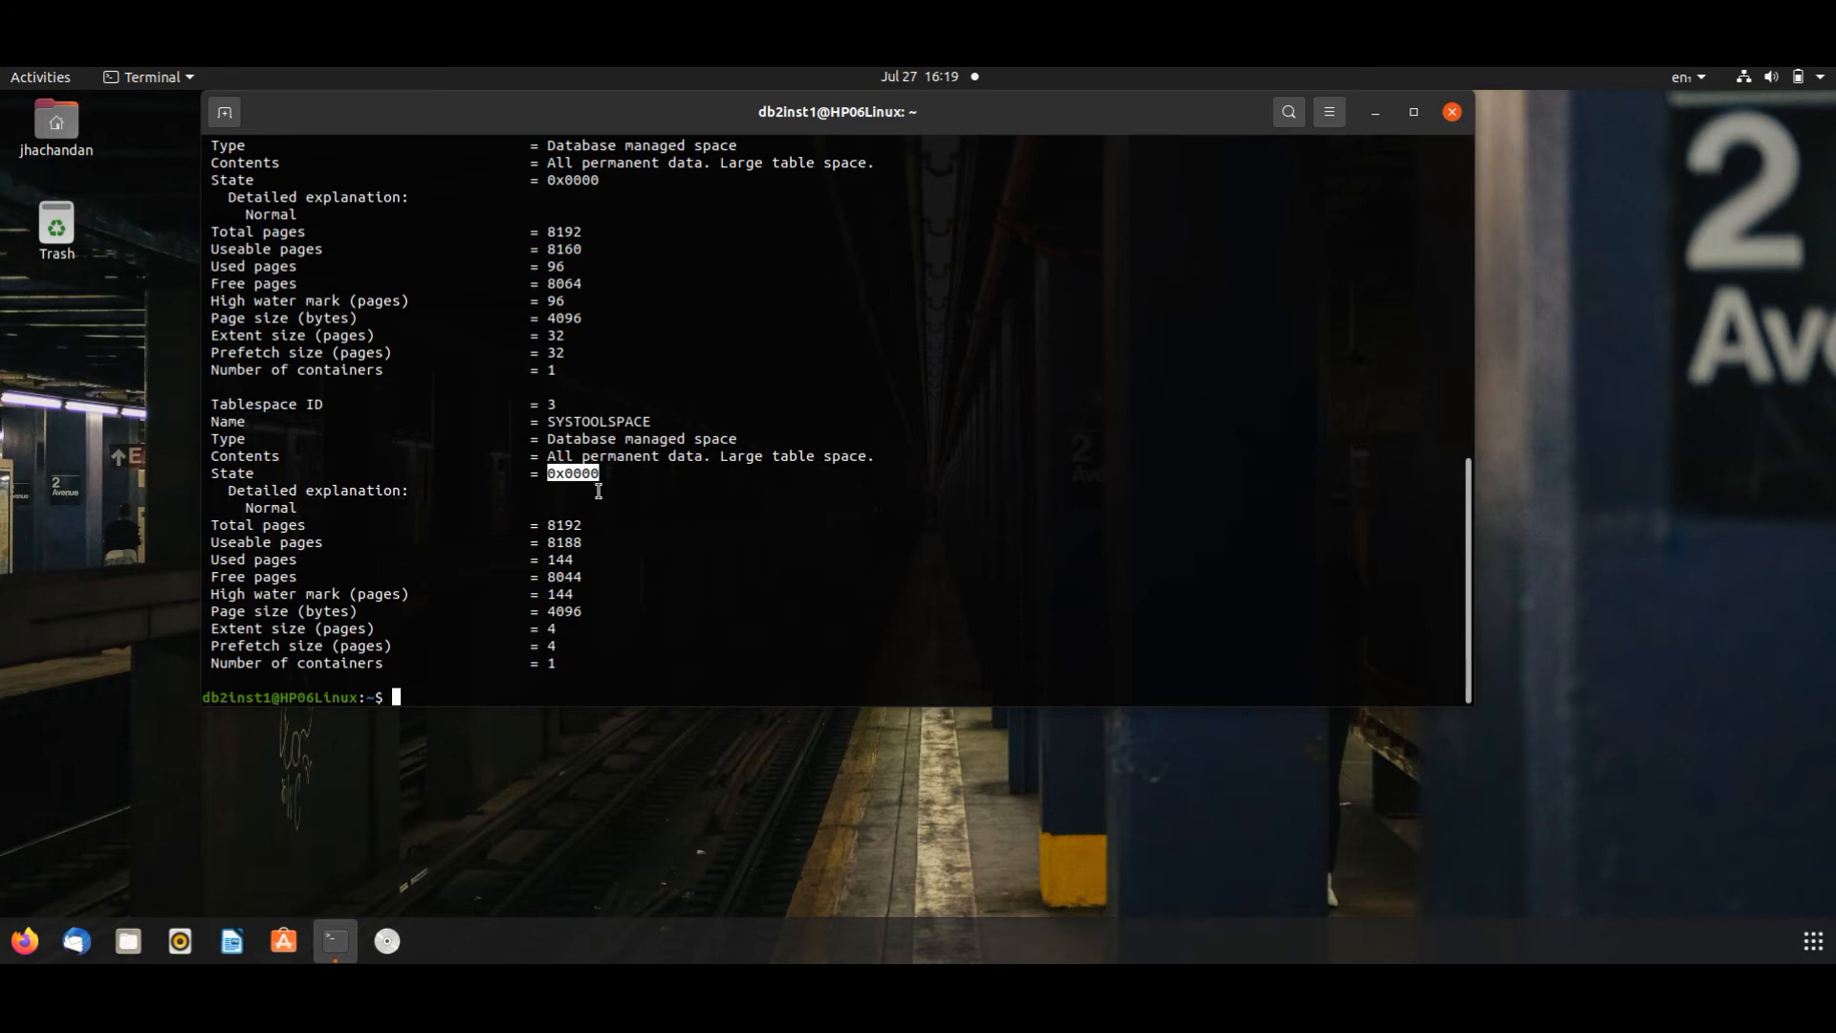